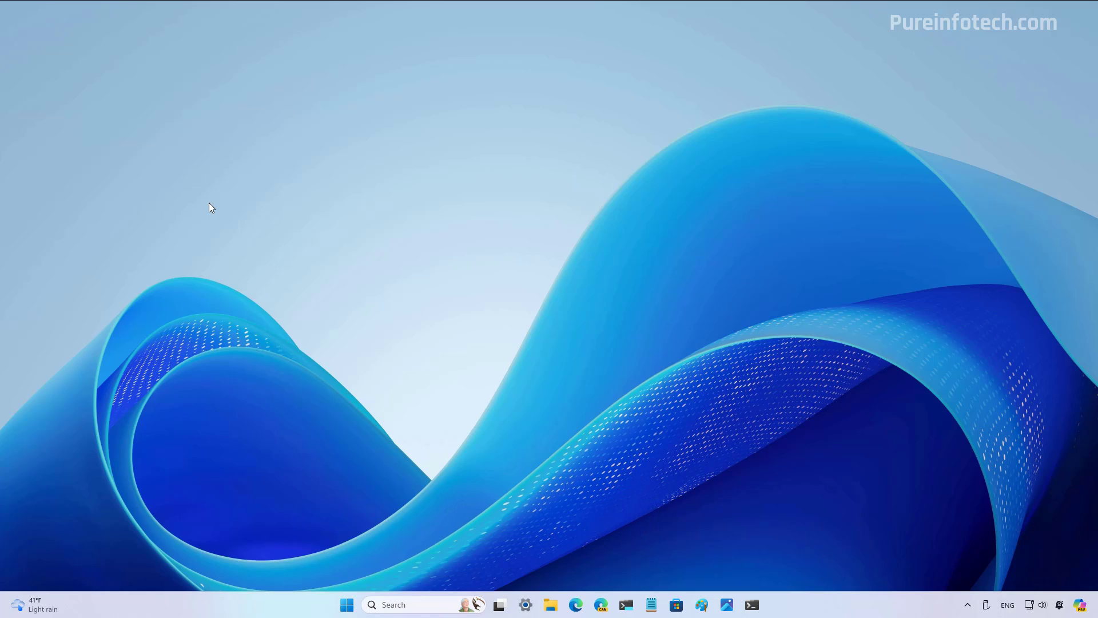
mouse_move(245, 184)
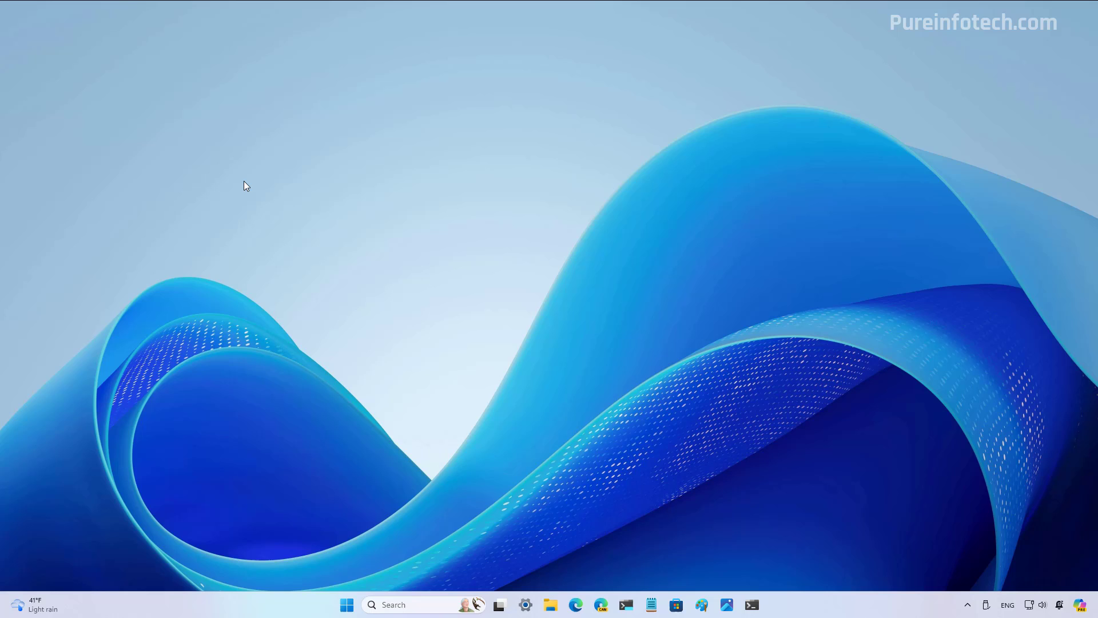
mouse_move(322, 371)
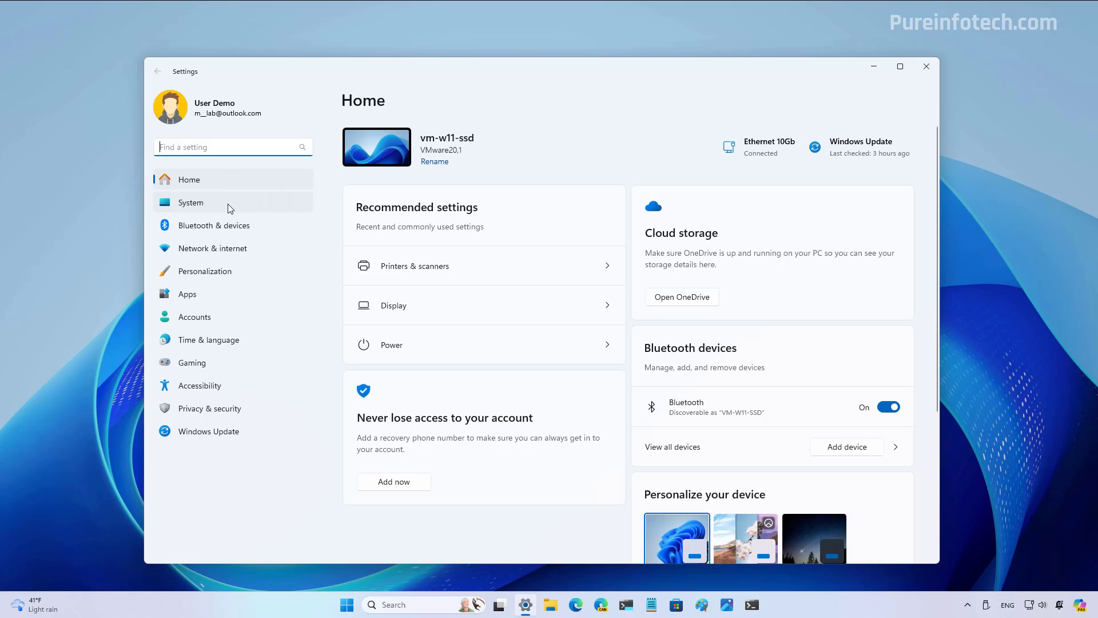
Rename the EPSON ET-2850 Series printer to 'My Printer' via its additional printer settings.
left_click(213, 226)
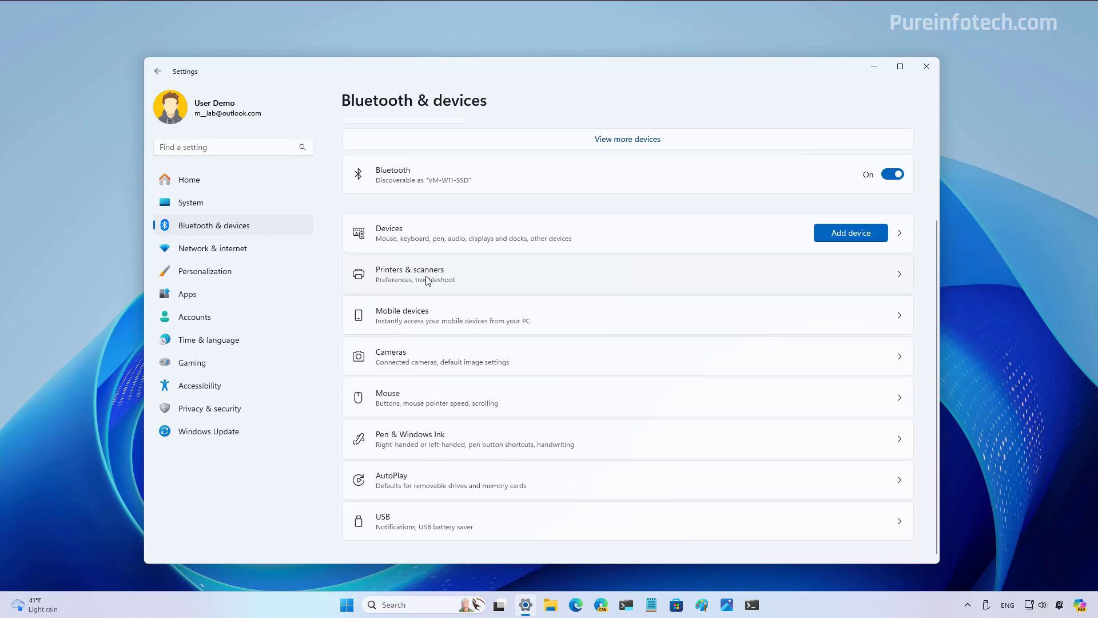
left_click(426, 275)
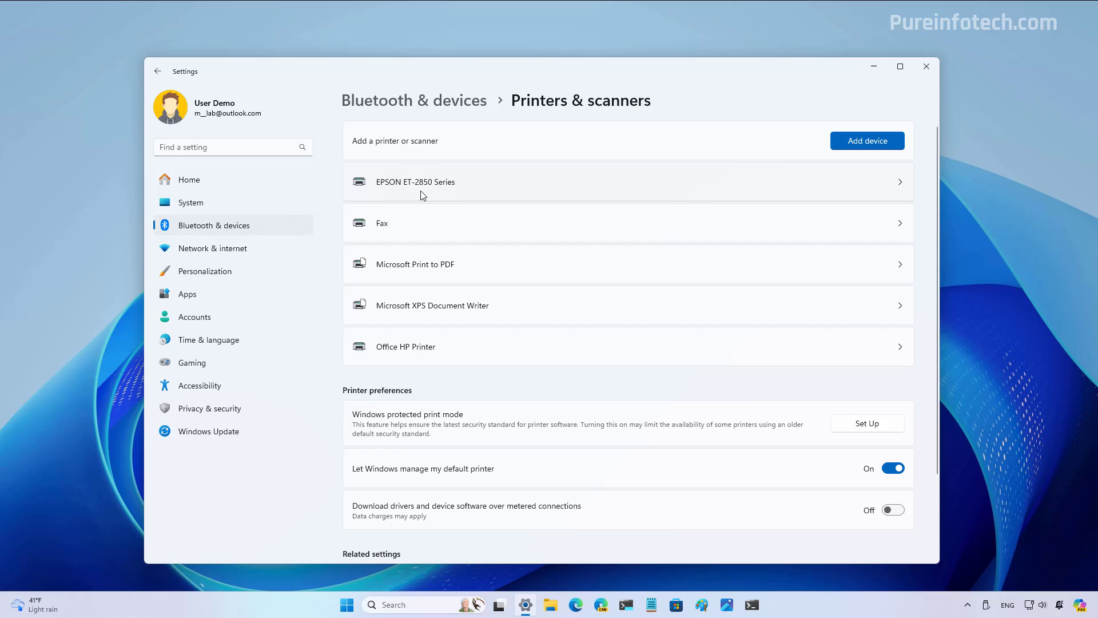
left_click(423, 182)
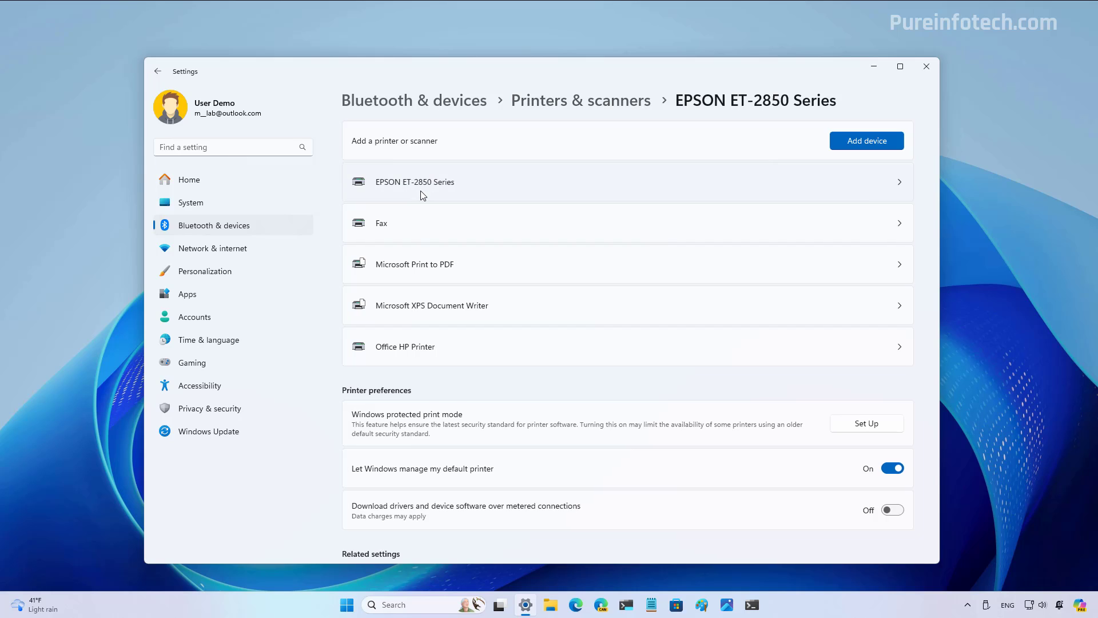
left_click(415, 182)
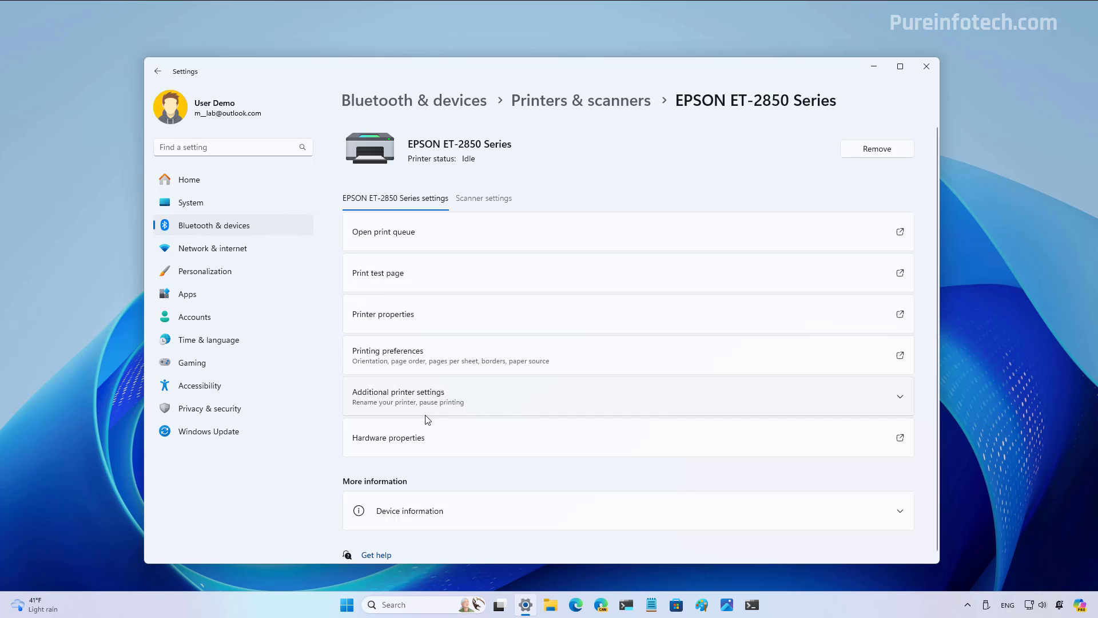
mouse_move(434, 403)
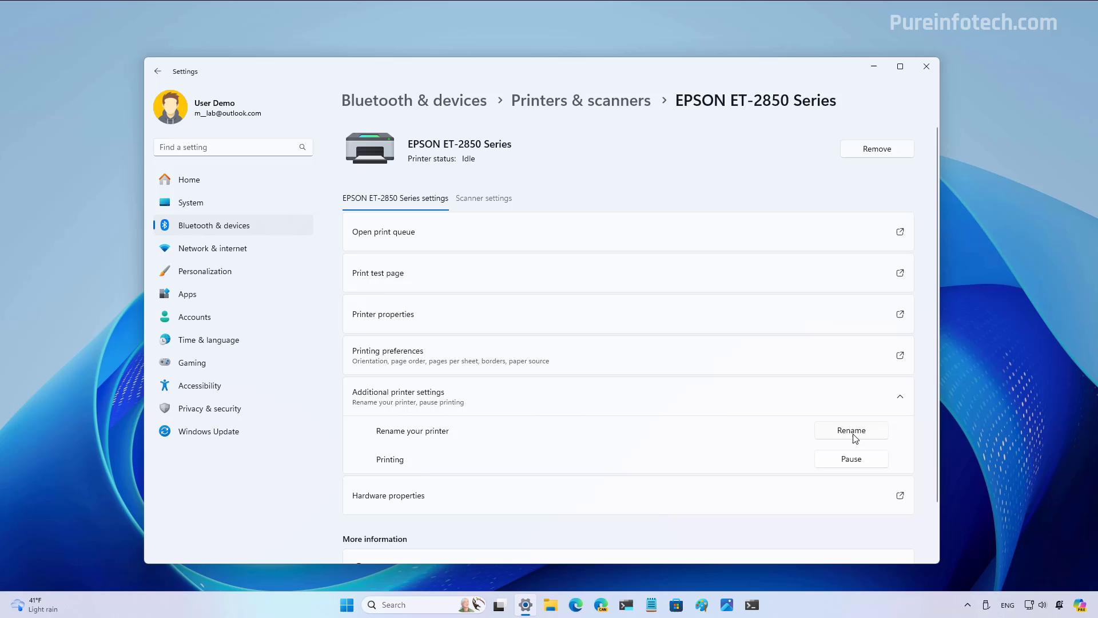
left_click(851, 431)
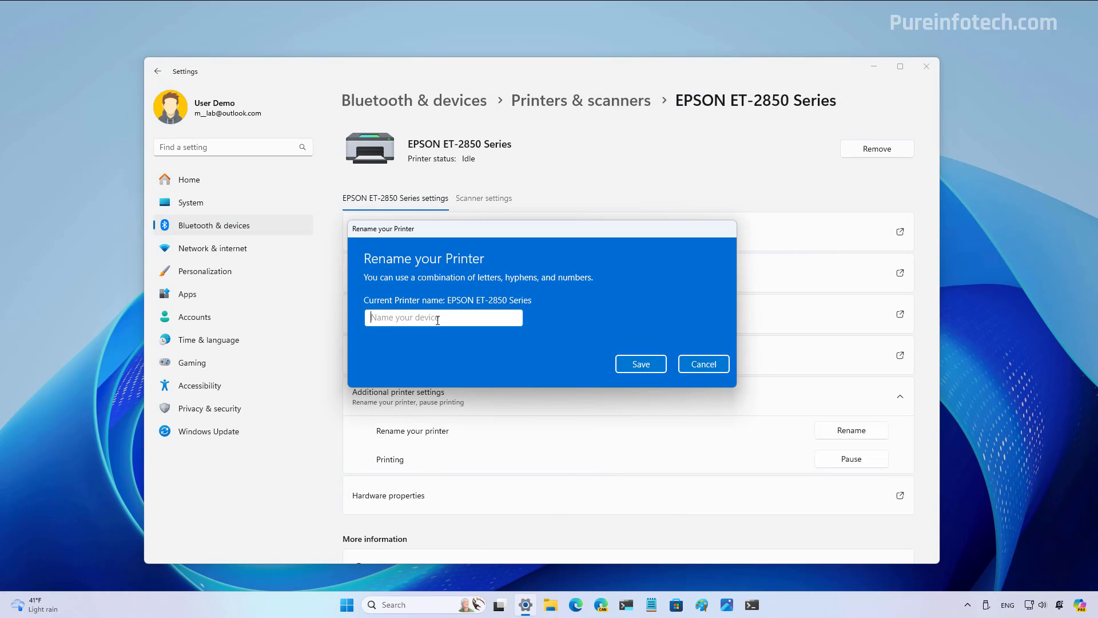
type("My Printer")
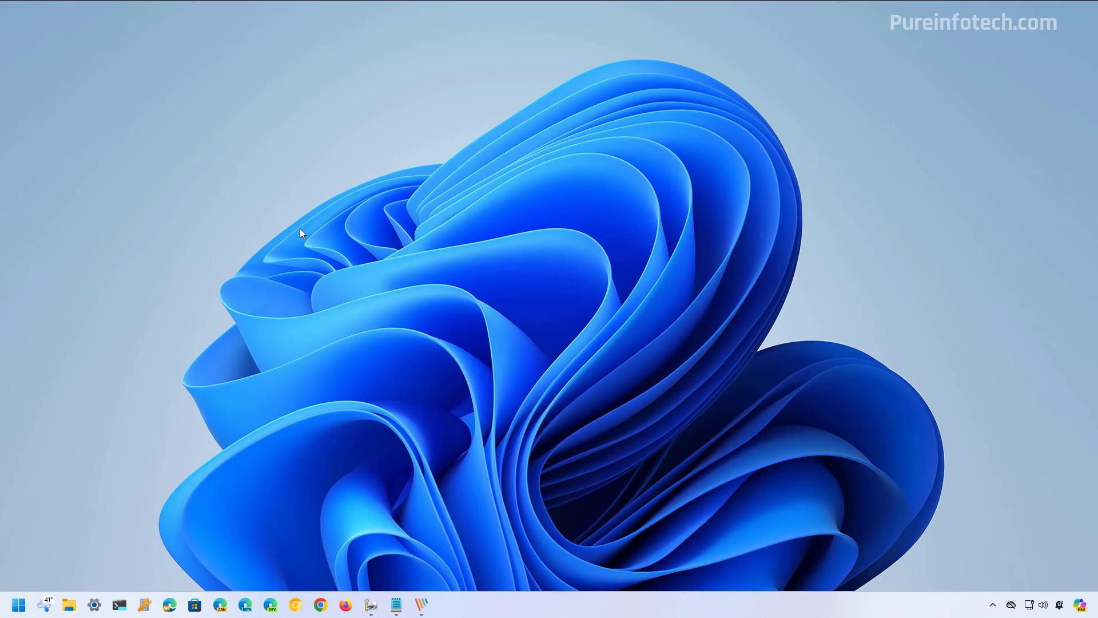
mouse_move(551, 230)
type("settings")
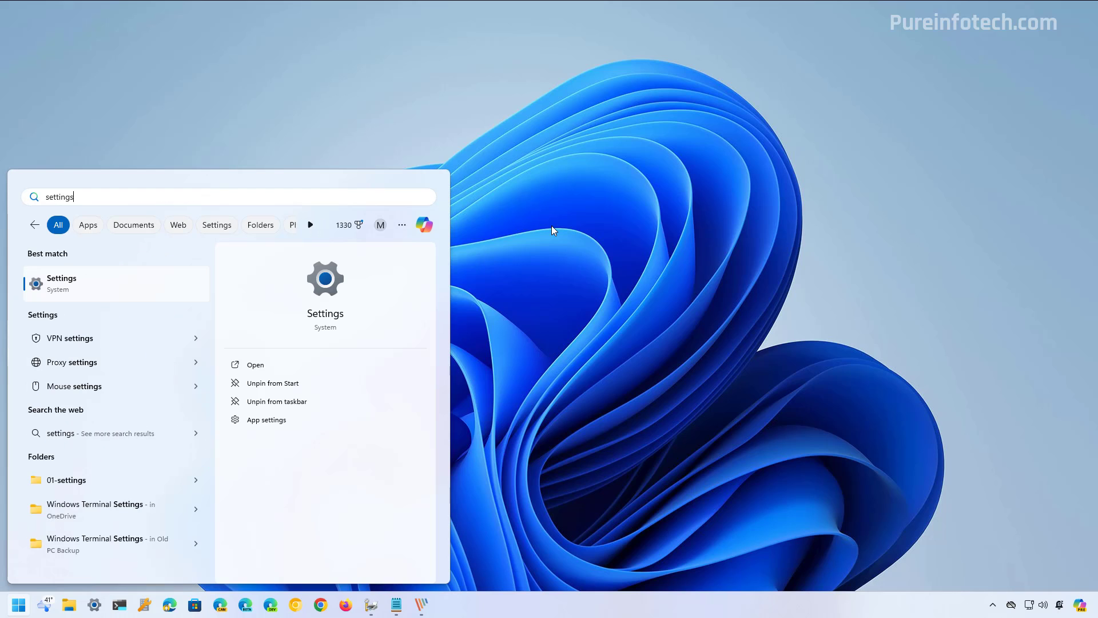
Launch Settings and reach the EPSON Printer's properties under Printers & scanners.
left_click(61, 281)
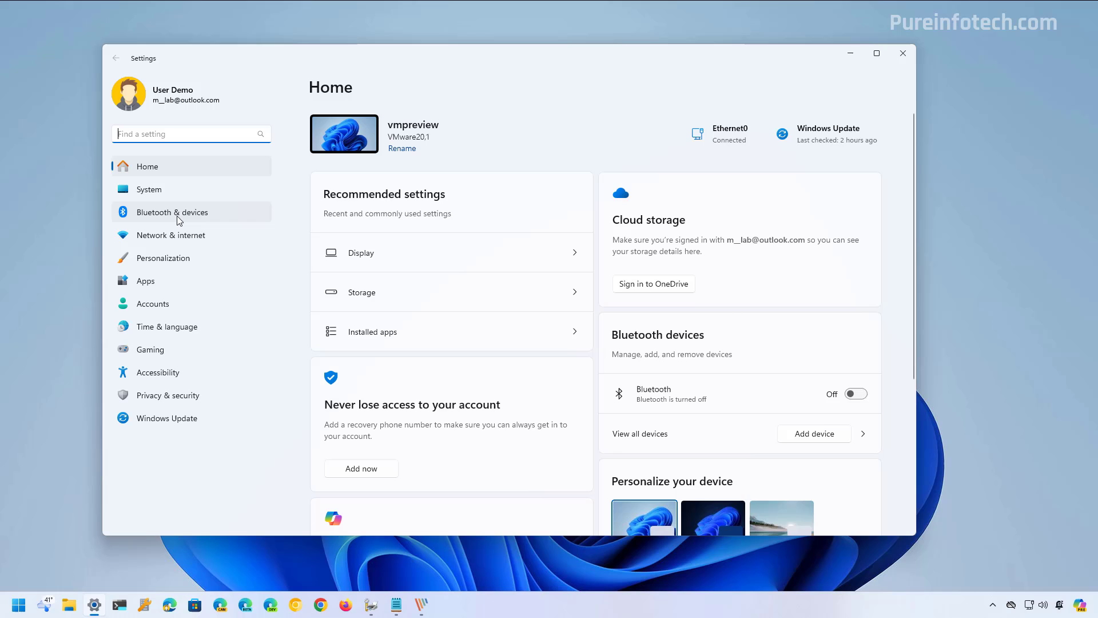
left_click(172, 212)
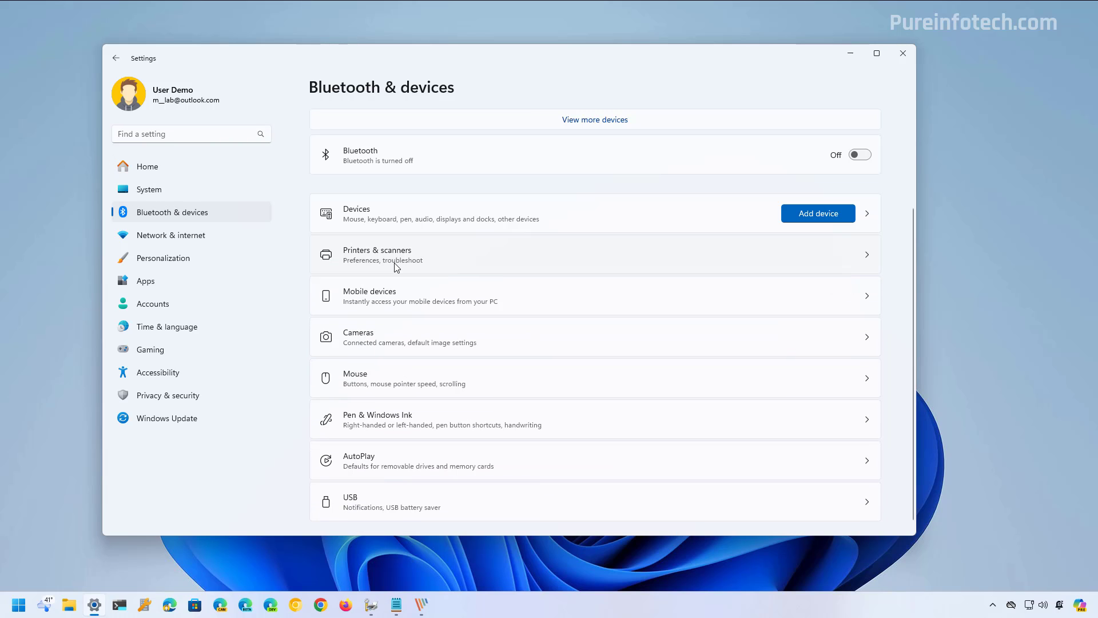
left_click(405, 257)
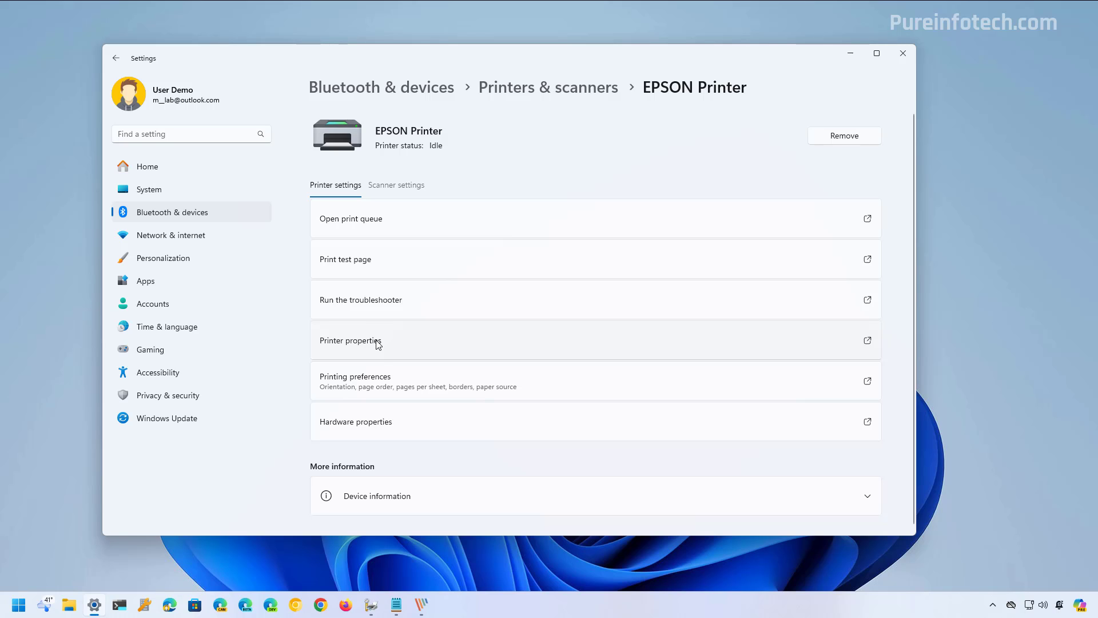
left_click(373, 340)
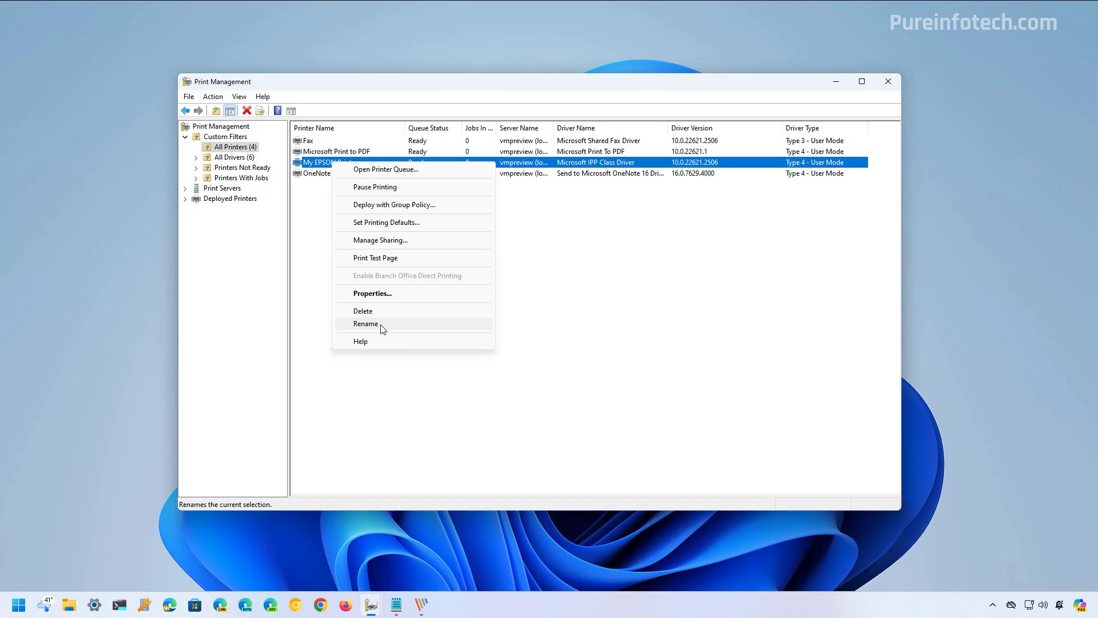
Rename the EPSON printer to 'Office Printer' in All Printers and close Print Management.
left_click(366, 323)
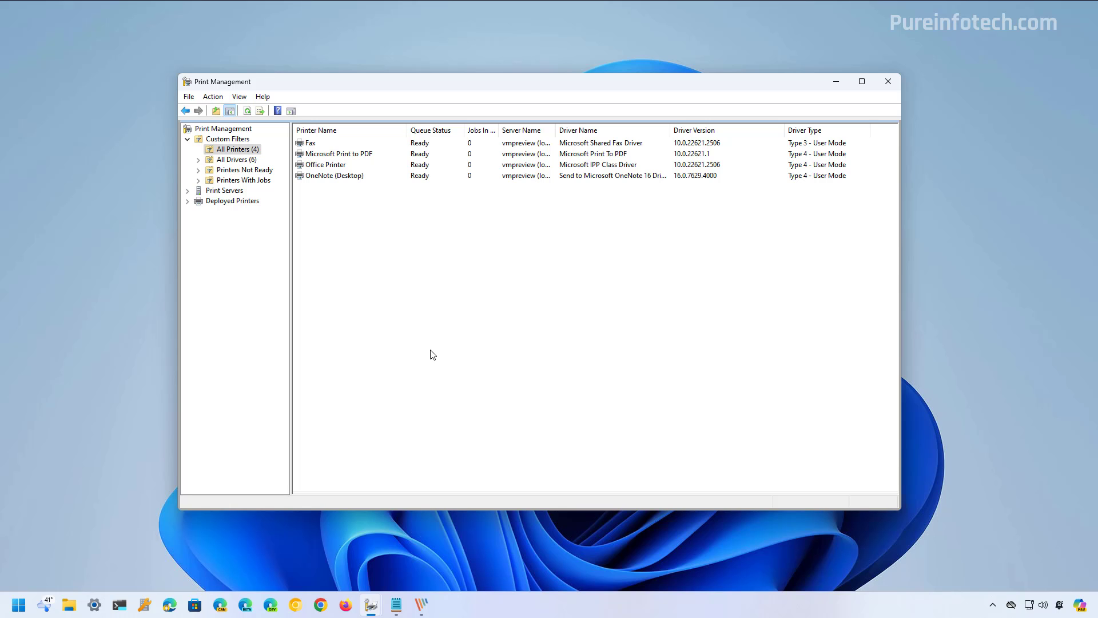
left_click(887, 81)
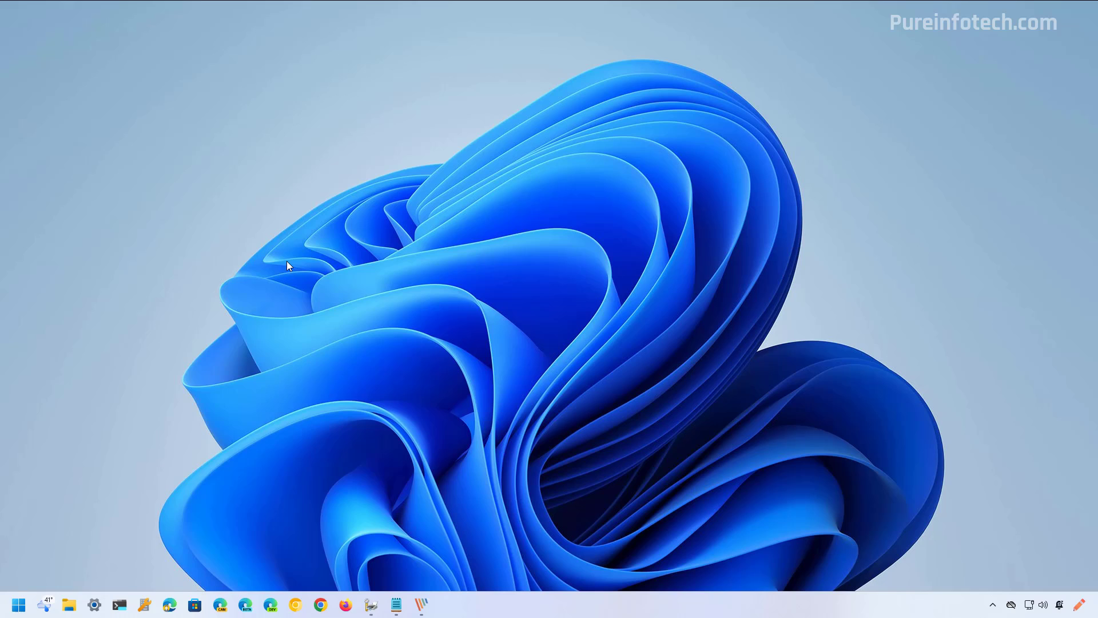
Start an administrator Command Prompt and list printers with wmic printer get location,name.
left_click(19, 604)
type("termin")
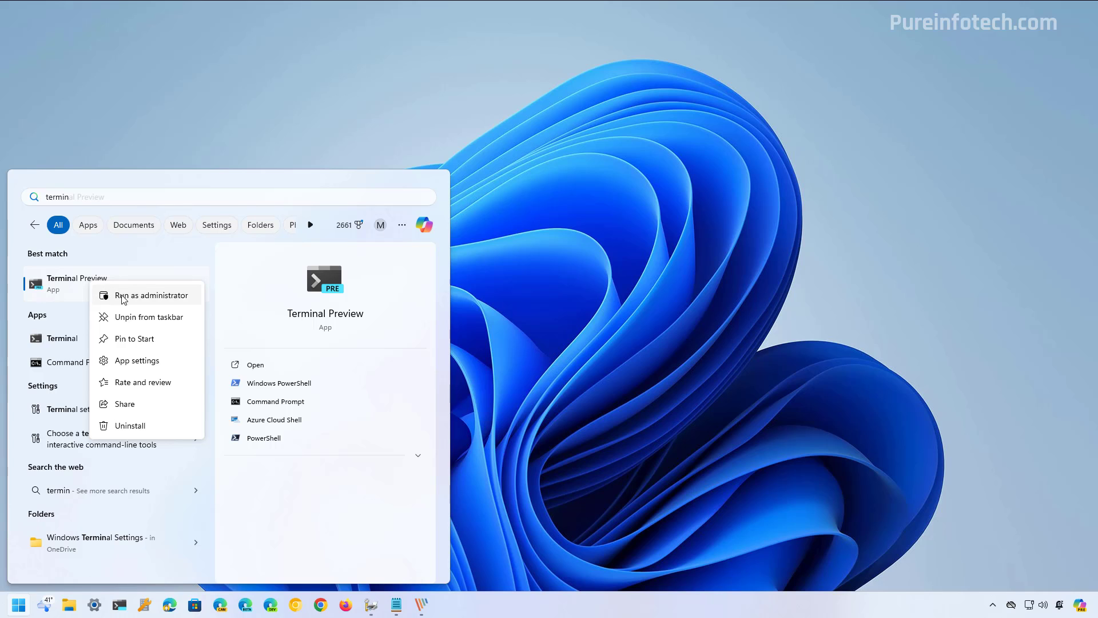
mouse_move(132, 303)
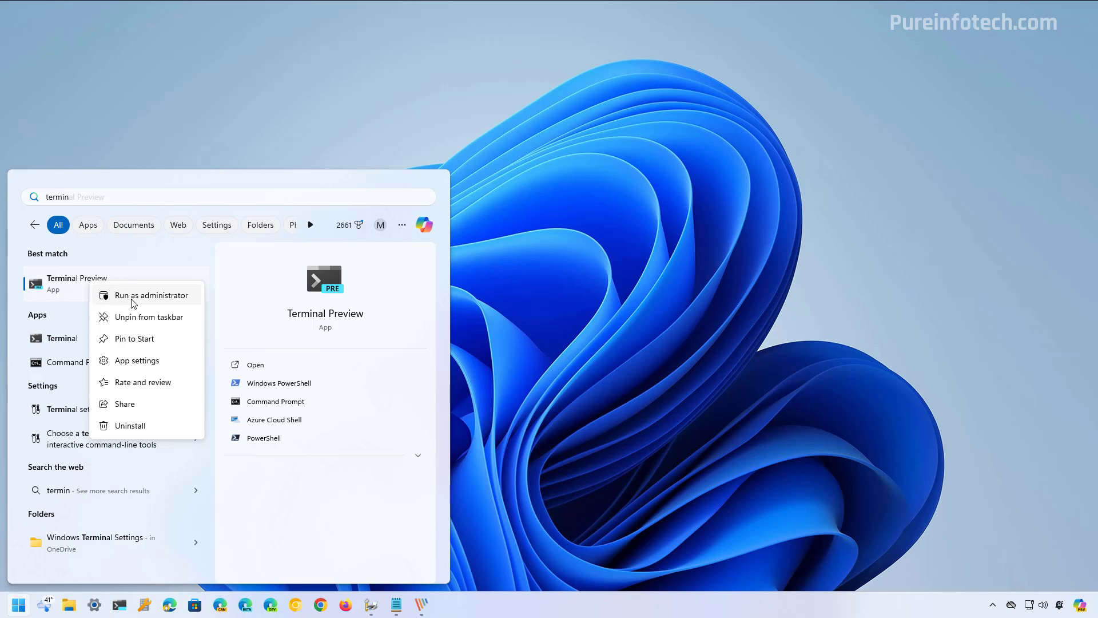
left_click(151, 296)
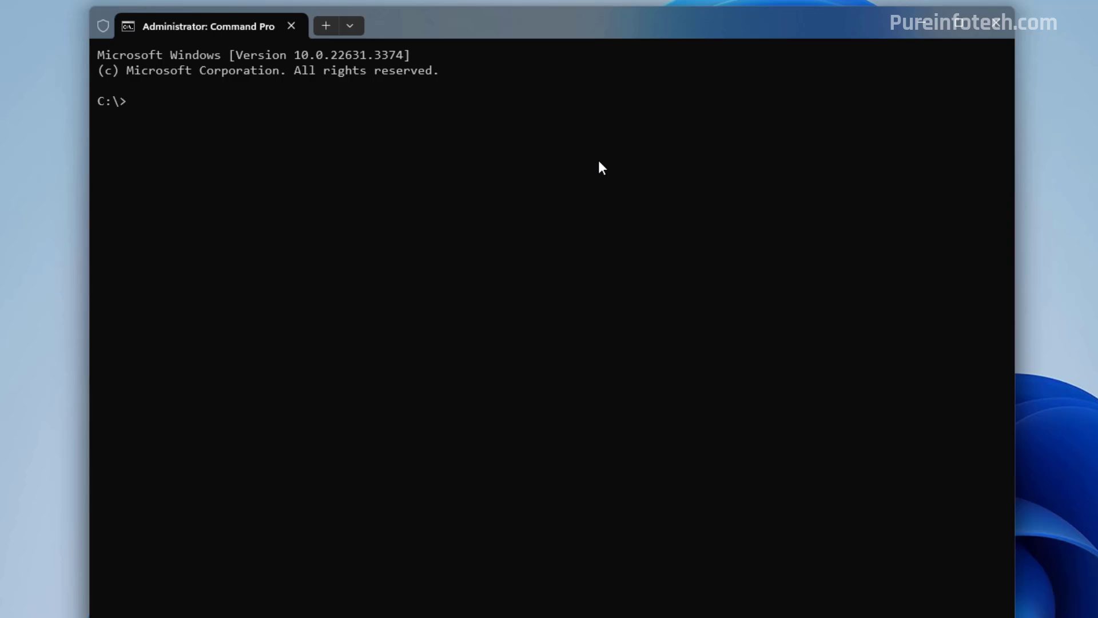
mouse_move(608, 169)
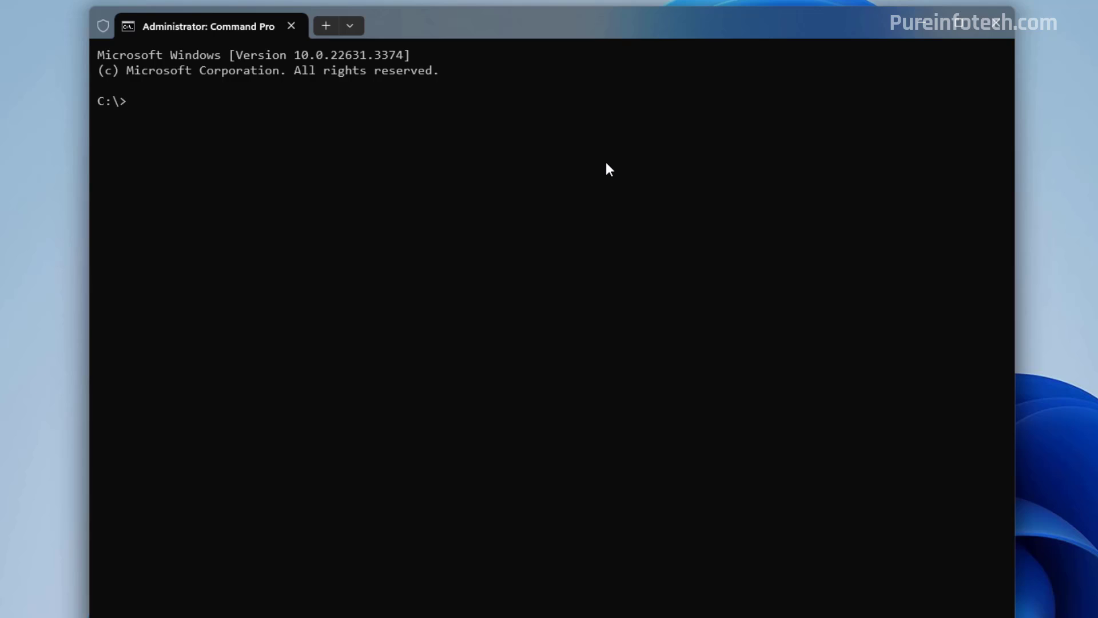
type("wmic printer get location,name")
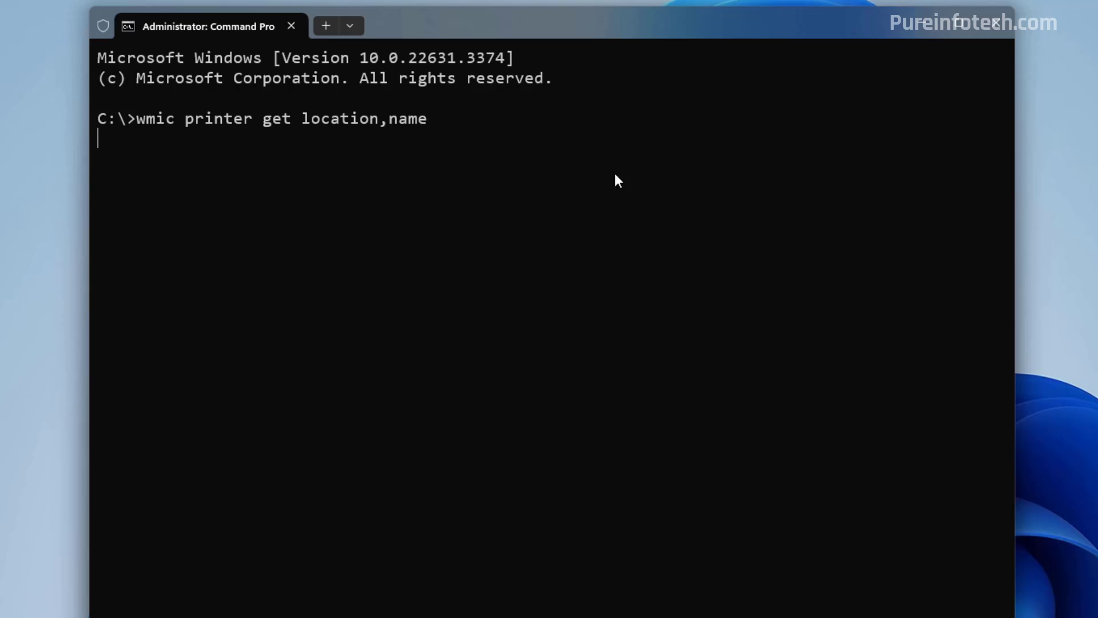
key("Enter")
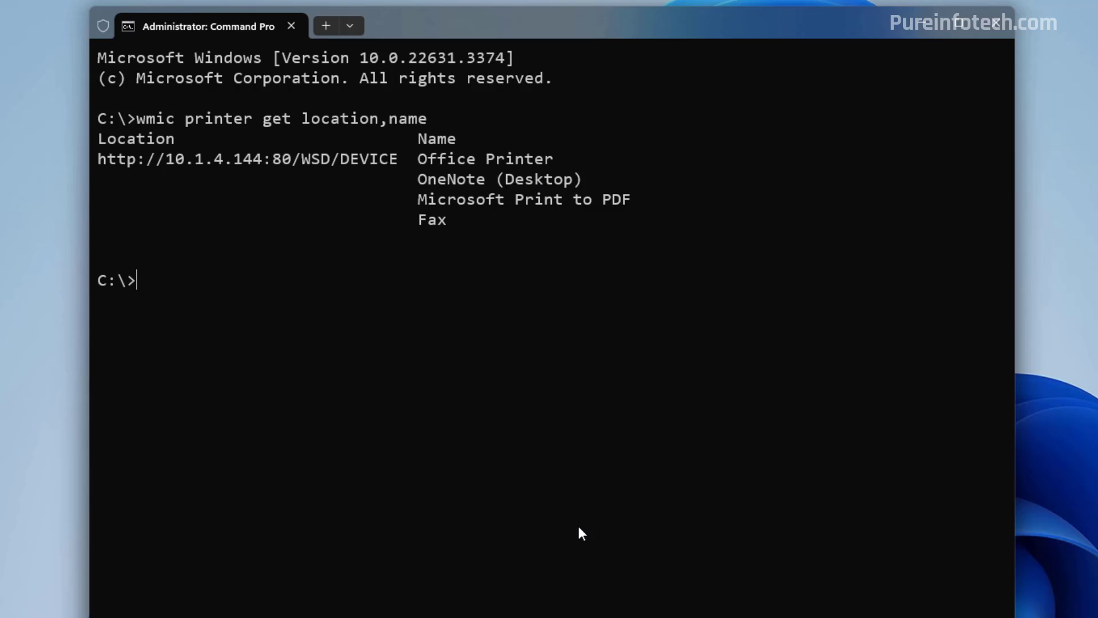
Rename 'Office Printer' to 'Epson Printer' with prncnfg.vbs and re-list printers to verify.
type("cscript %WINDIR%\\System32\\Printing_Admin_Scripts\\en-US\\prncnfg.vbs -x -p \"Office Printer\" -z \"Epson Printer\"")
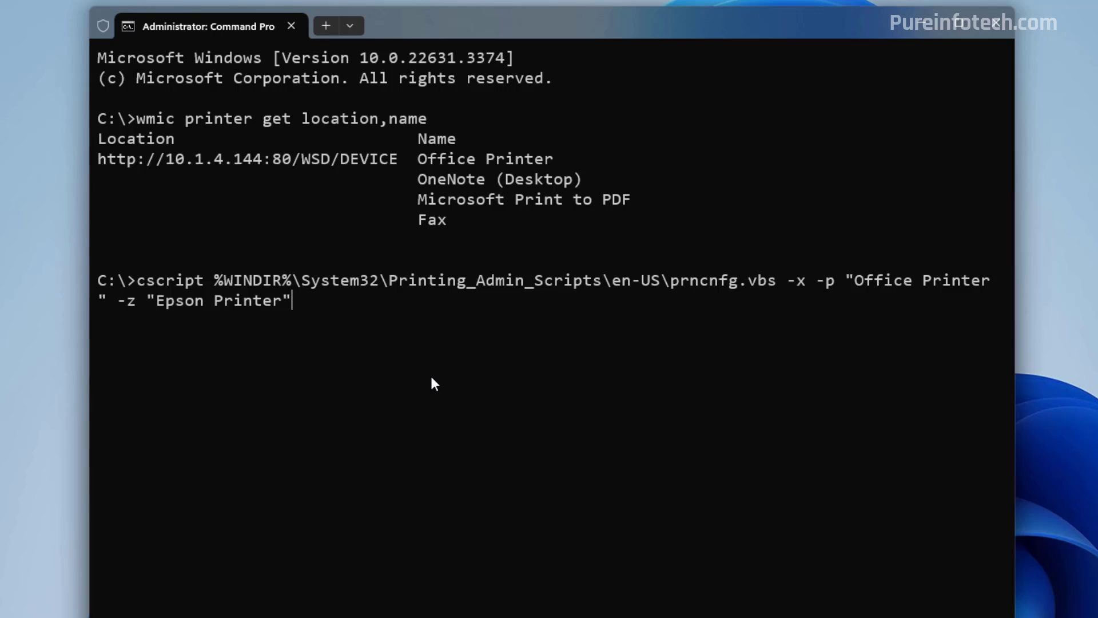
mouse_move(412, 292)
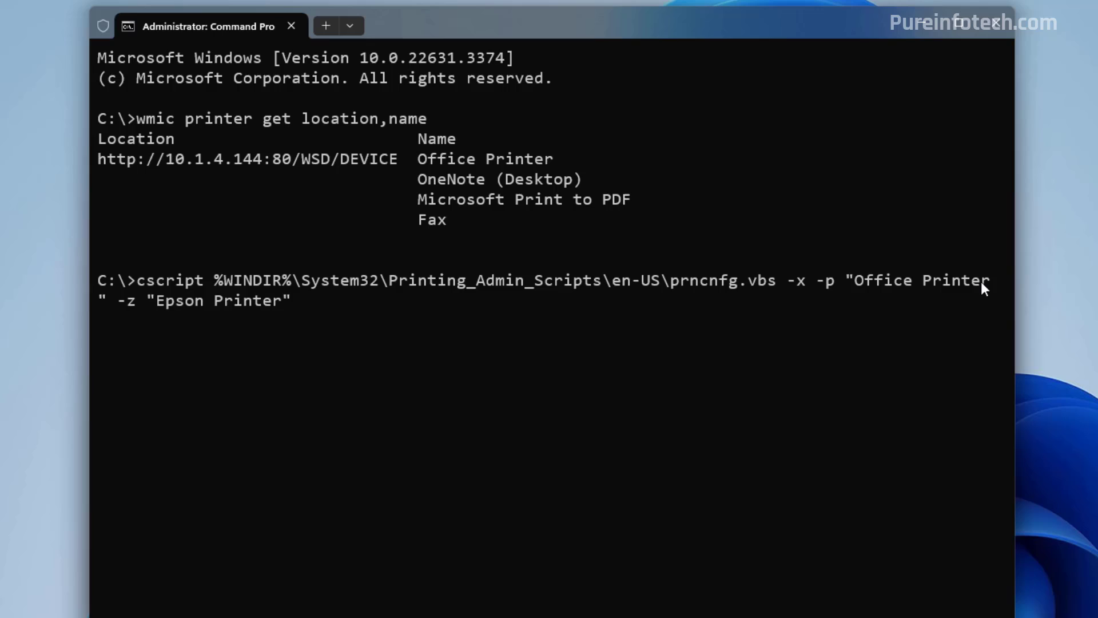
mouse_move(269, 314)
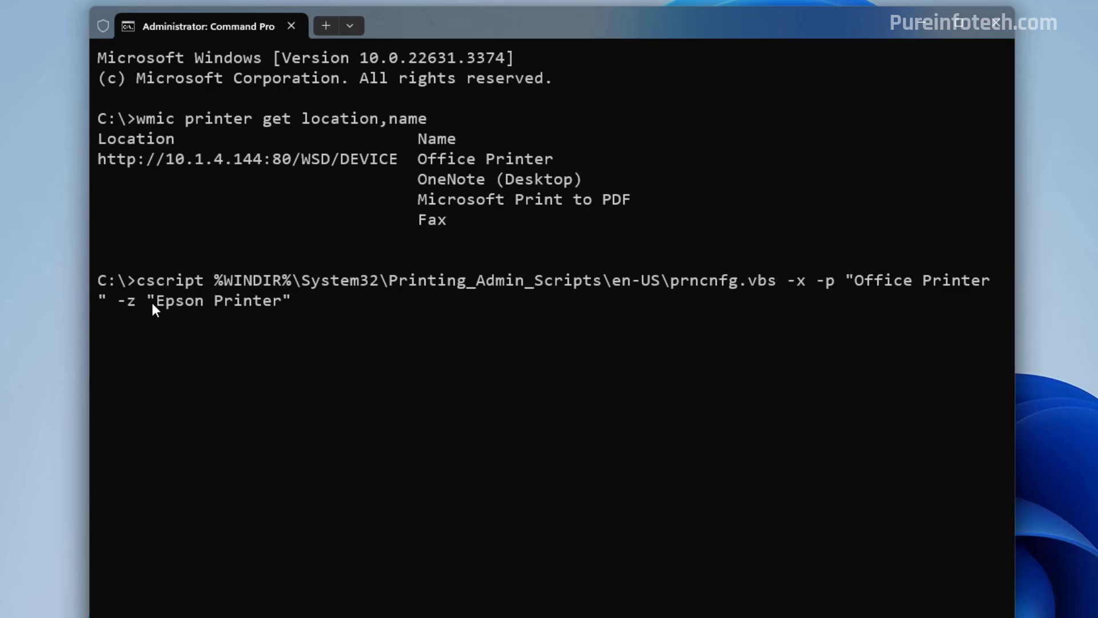
mouse_move(387, 376)
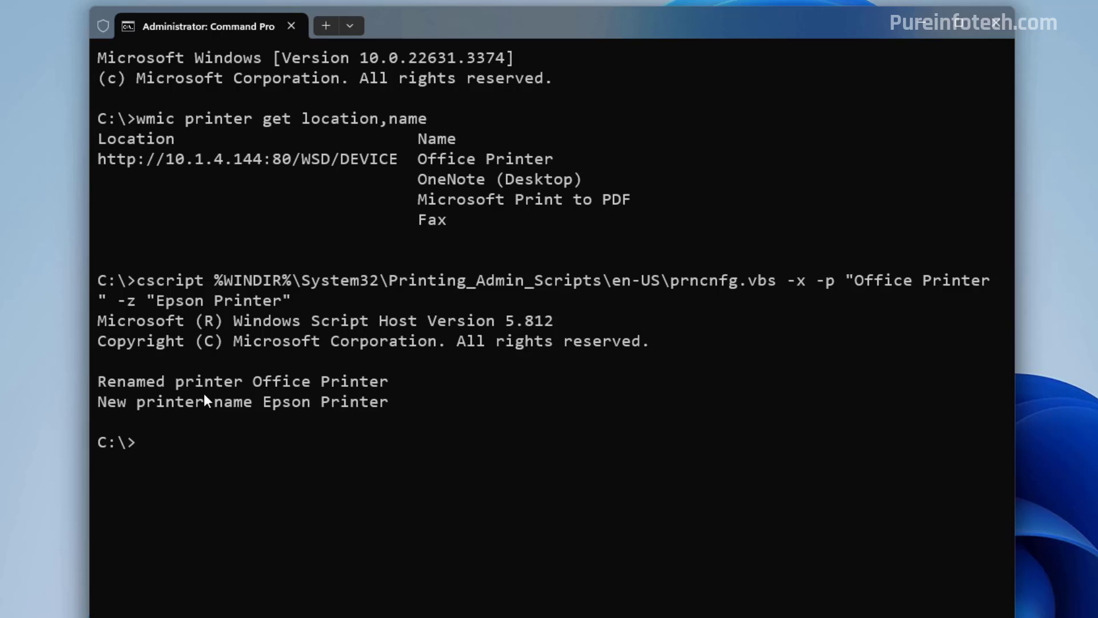
mouse_move(194, 433)
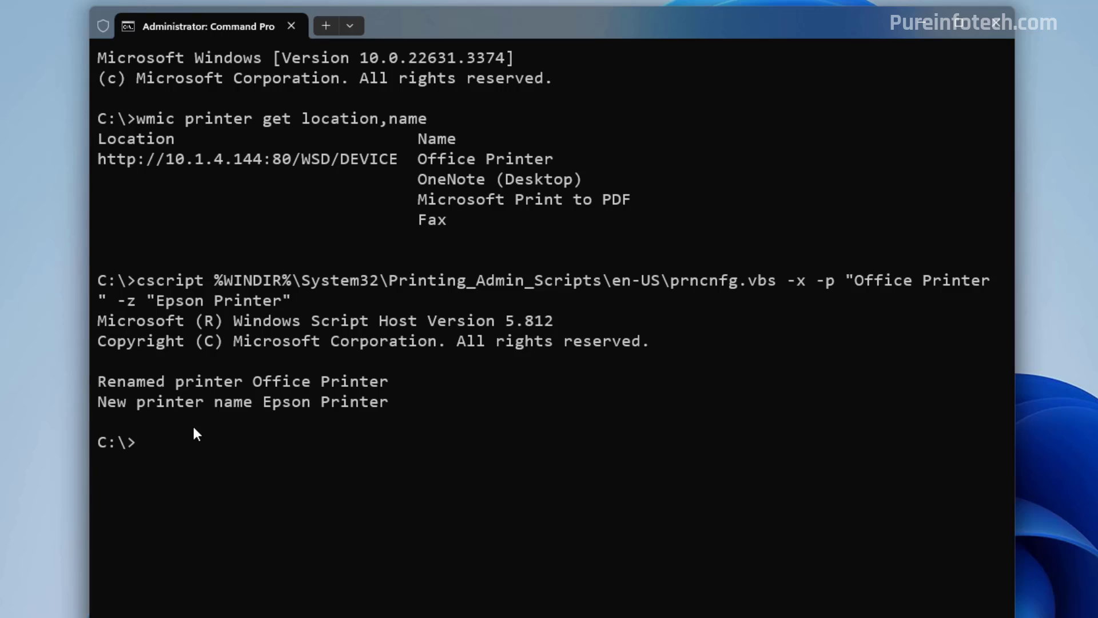
type("wmic printer get location,name")
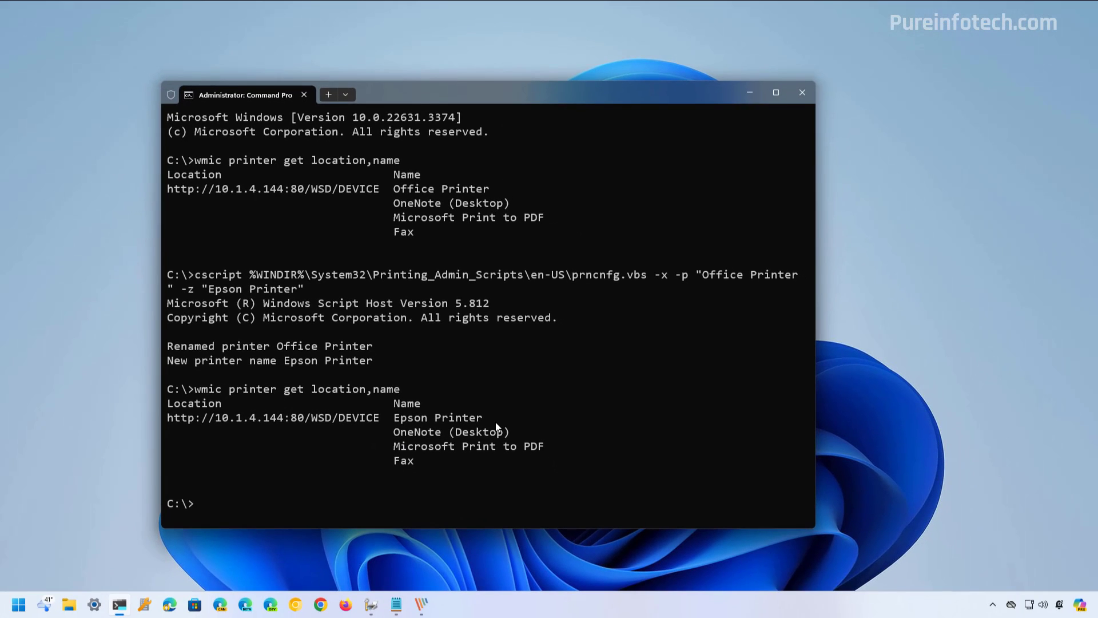
left_click(802, 93)
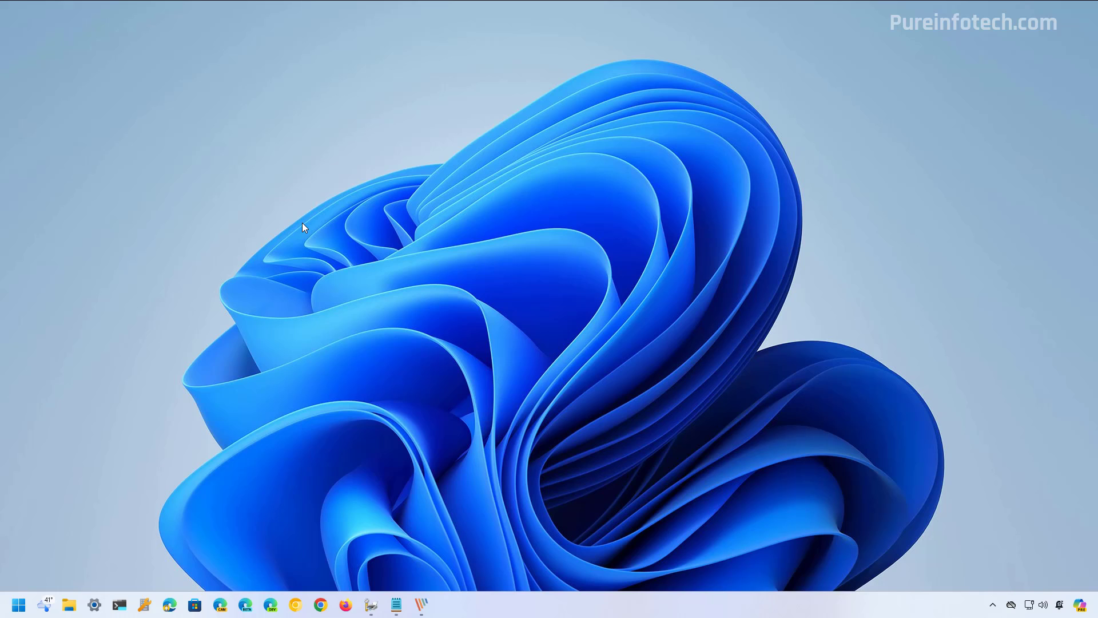
Start an administrator PowerShell terminal and list printers with Get-Printer.
left_click(18, 604)
type("termin")
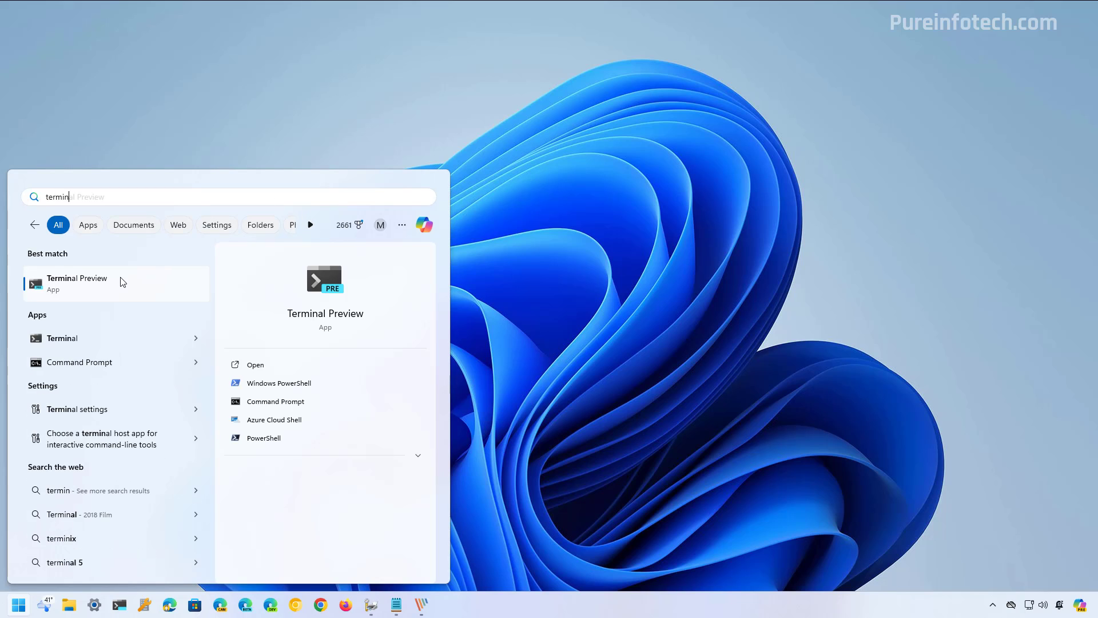
right_click(77, 284)
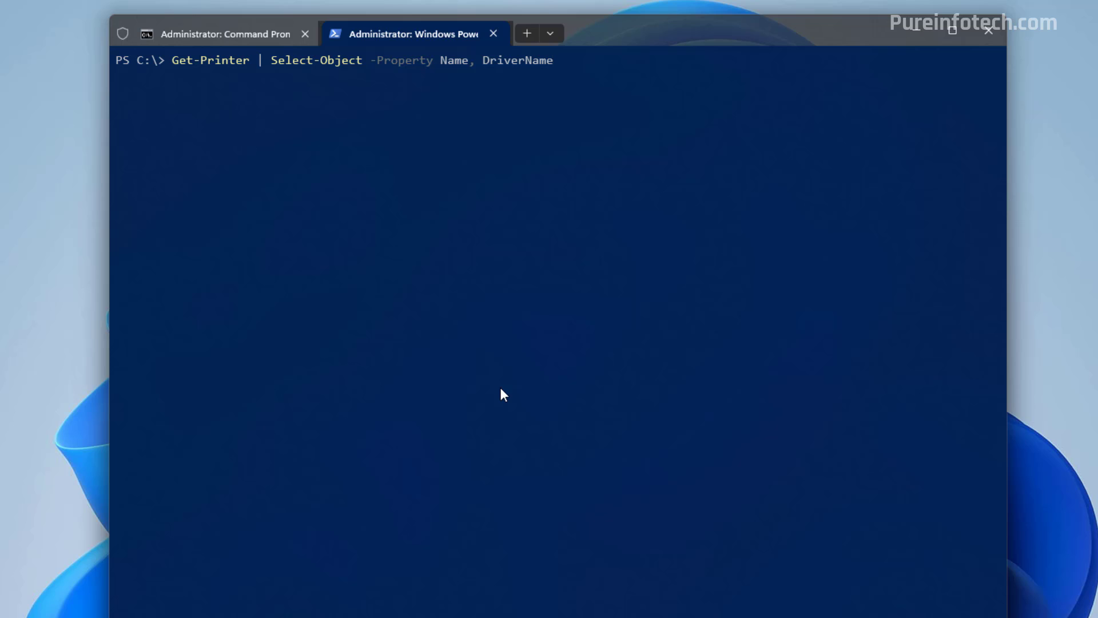
key("Enter")
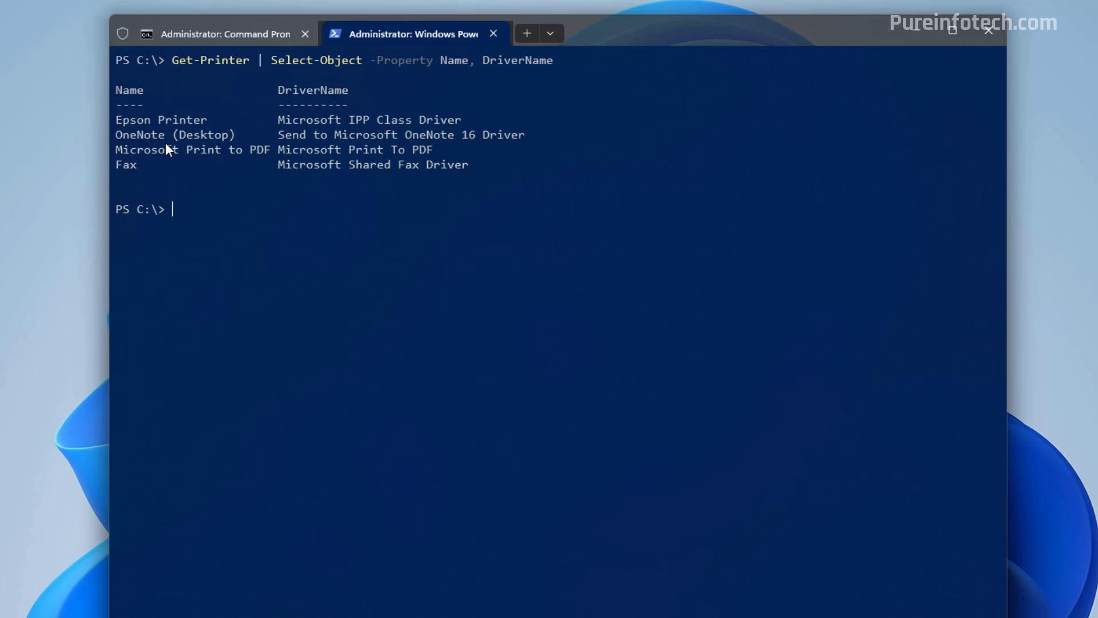
mouse_move(351, 282)
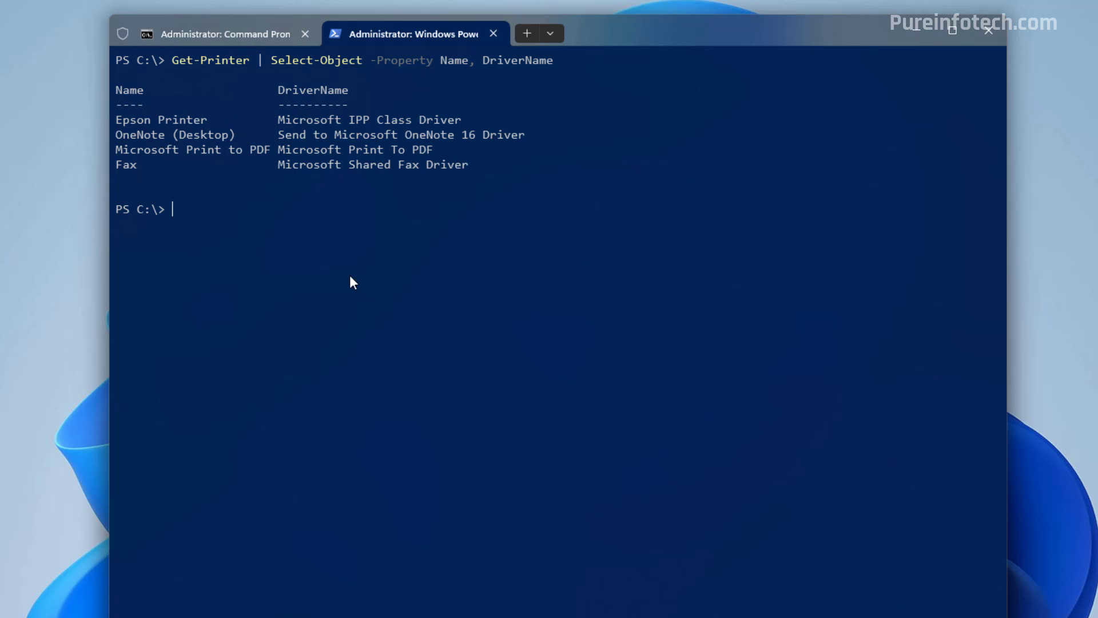
Rename 'Epson Printer' to 'My Printer' with Rename-Printer and re-list printers to confirm.
type("Rename-Printer -Name \"Epson Printer\" -NewName \"My Printer\"")
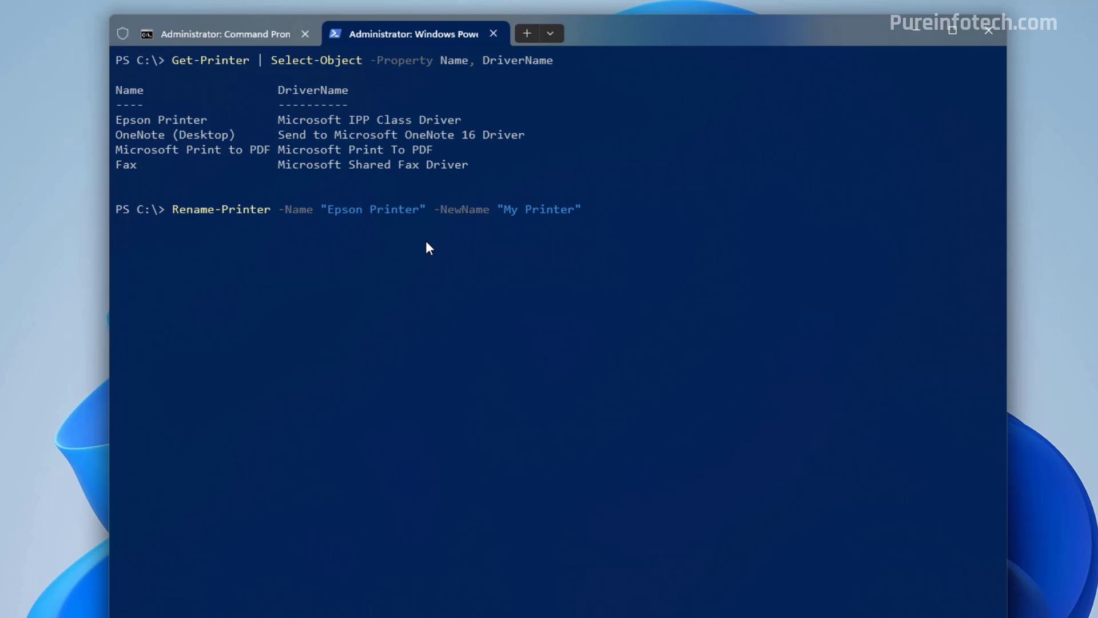
mouse_move(342, 221)
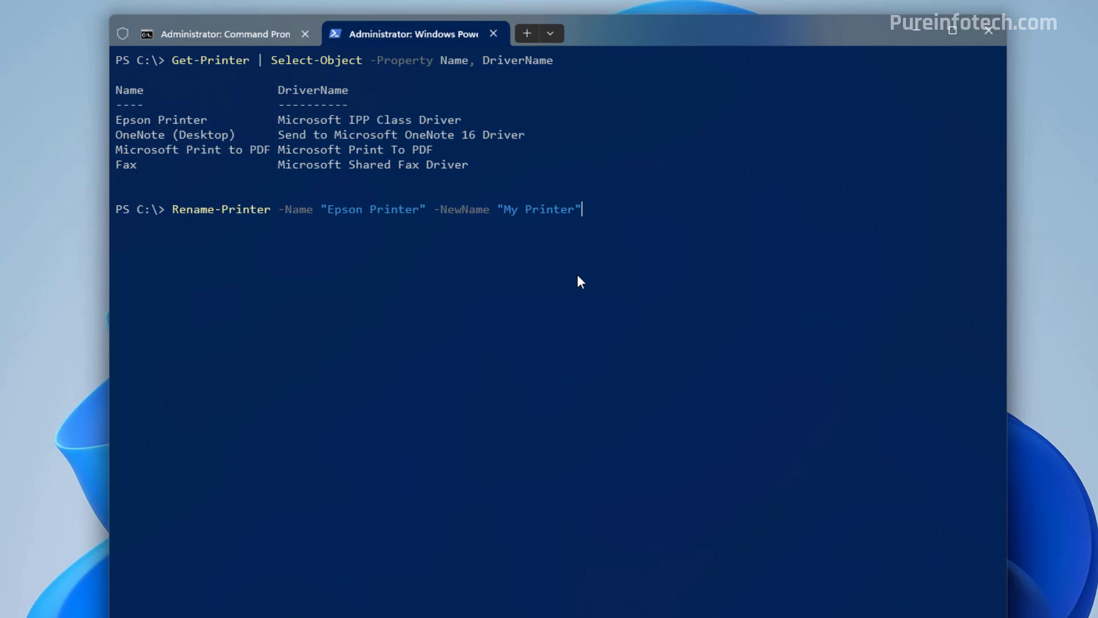
key("Enter")
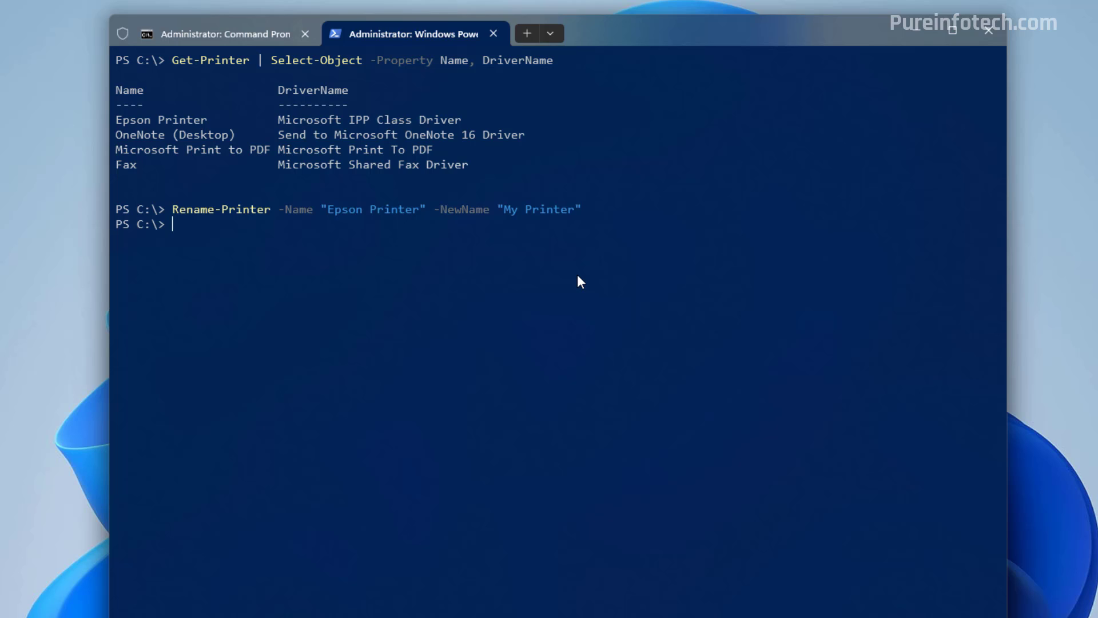
type("Get-Printer | Select-Object -Property Name, DriverName")
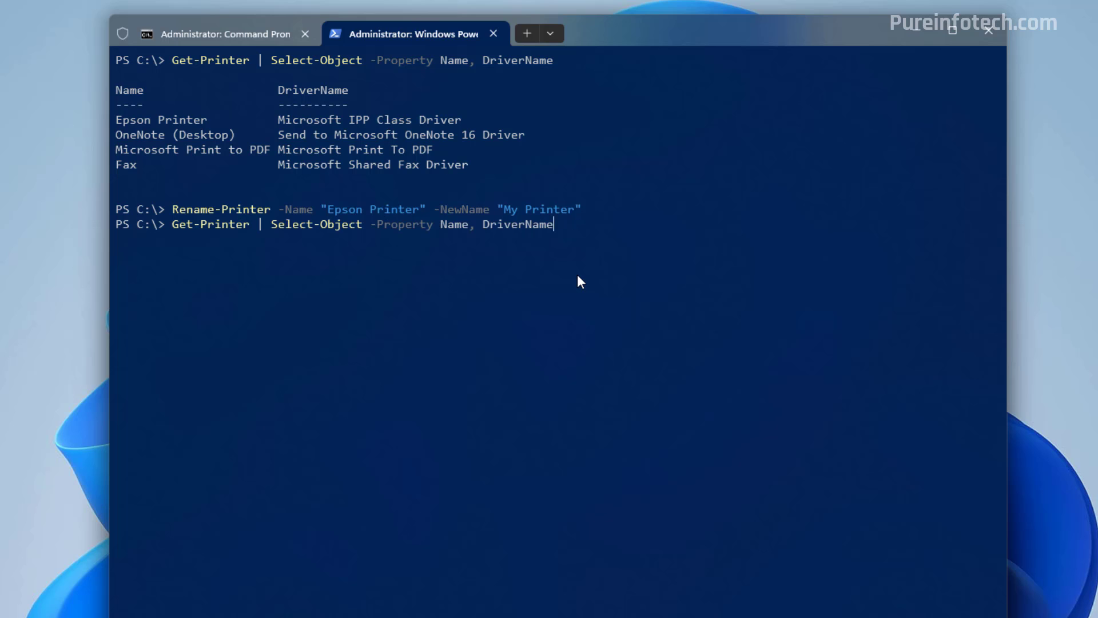
key("Enter")
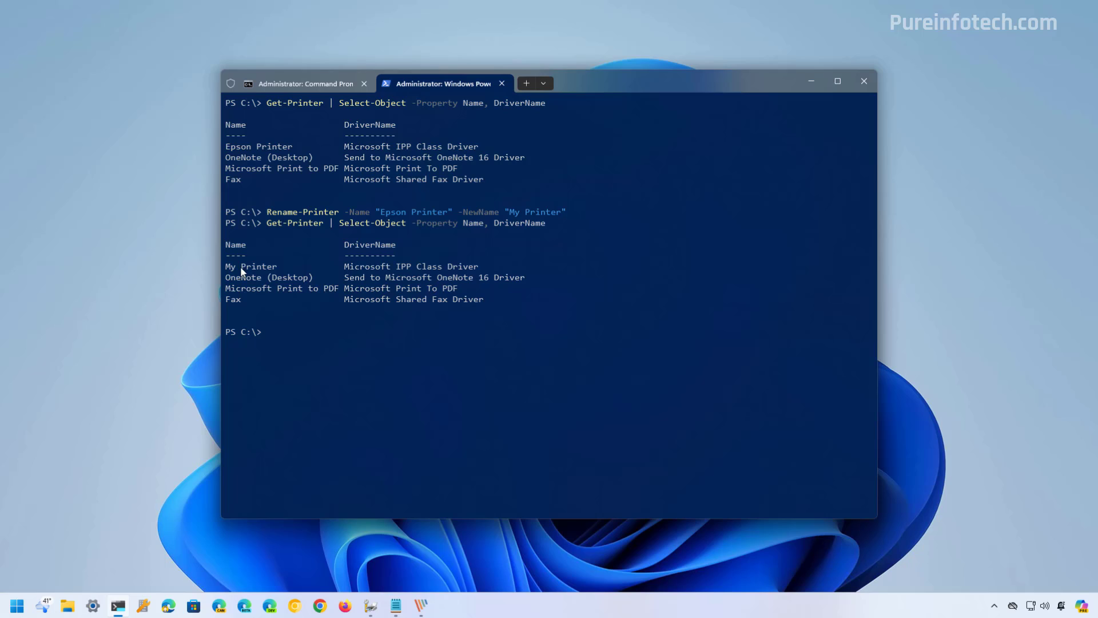
Close the Windows Terminal window, leaving the empty desktop.
left_click(864, 81)
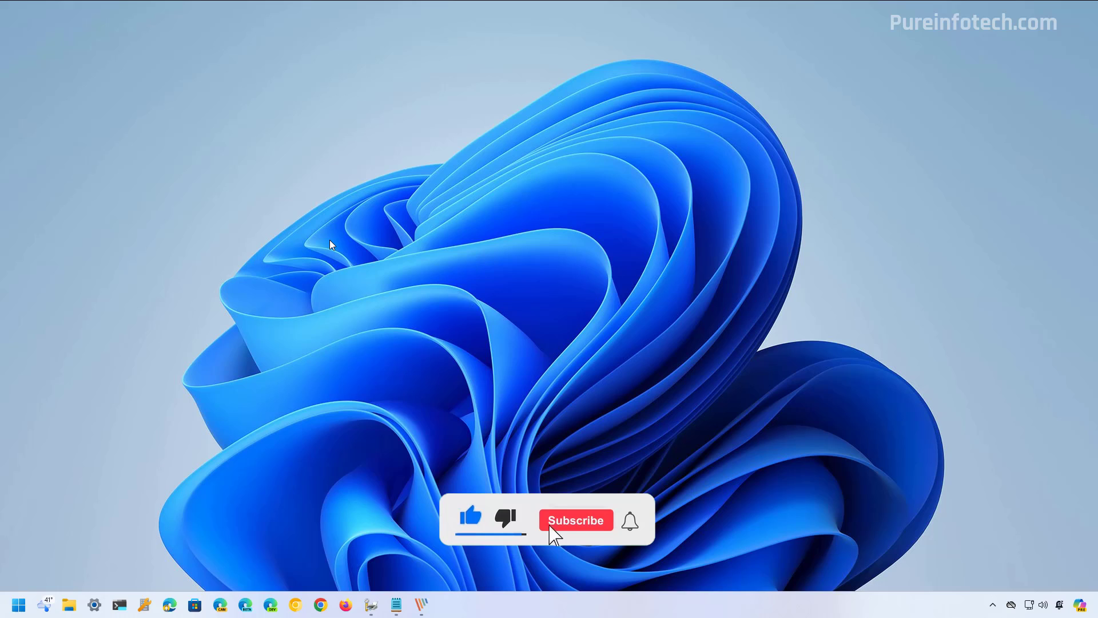
left_click(576, 520)
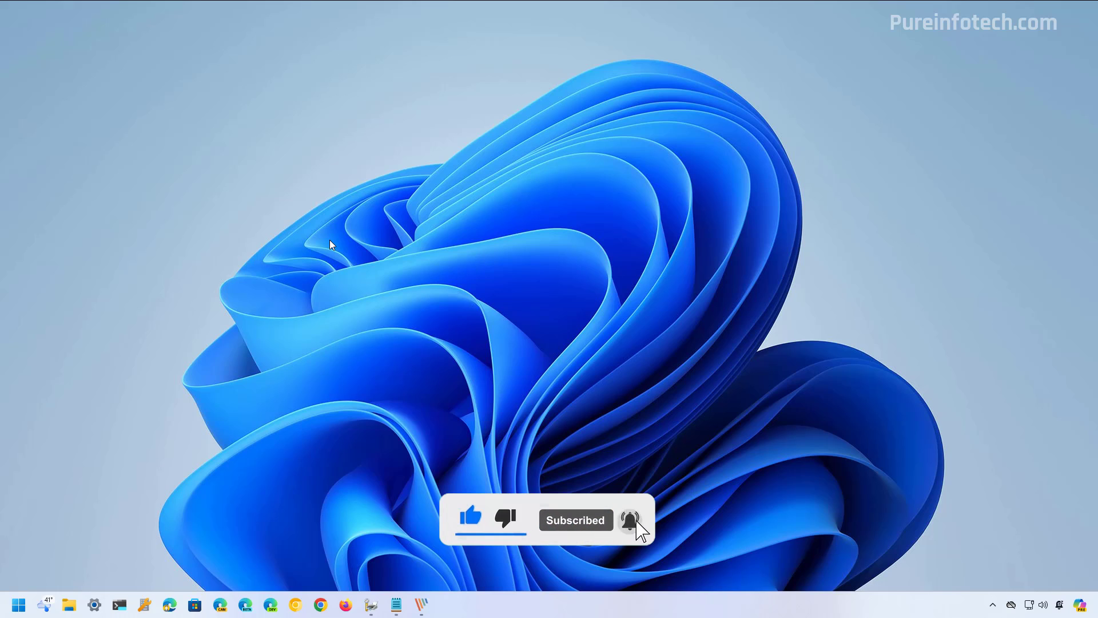